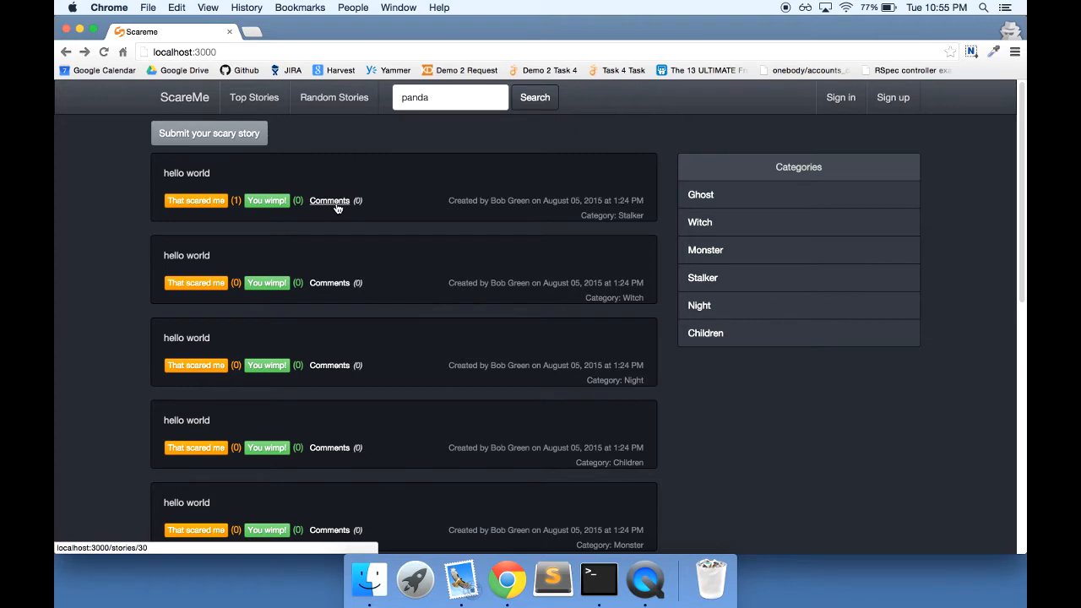
mouse_move(595, 236)
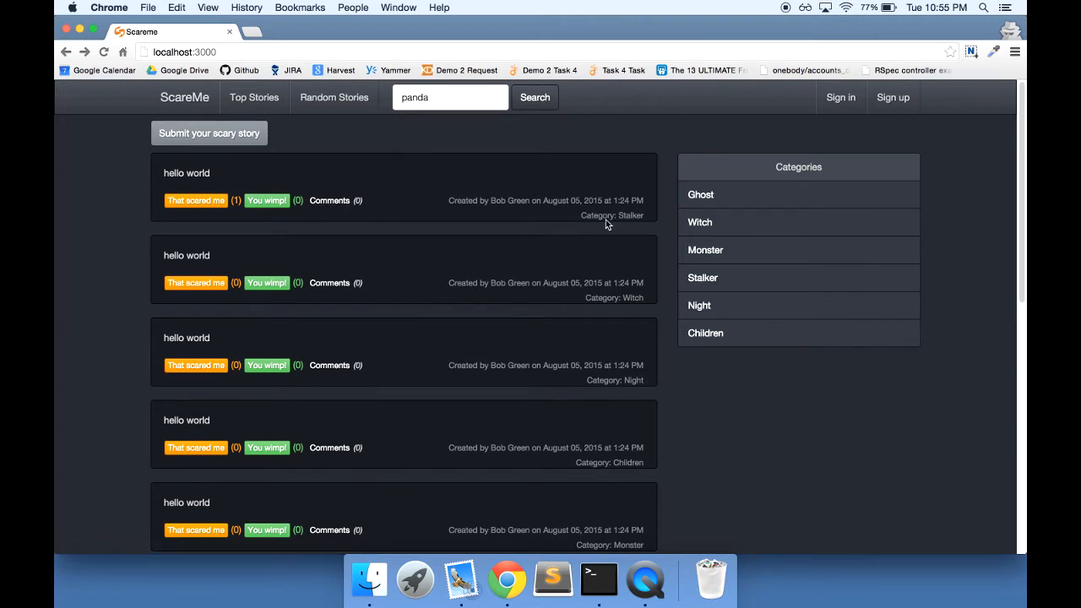
mouse_move(479, 265)
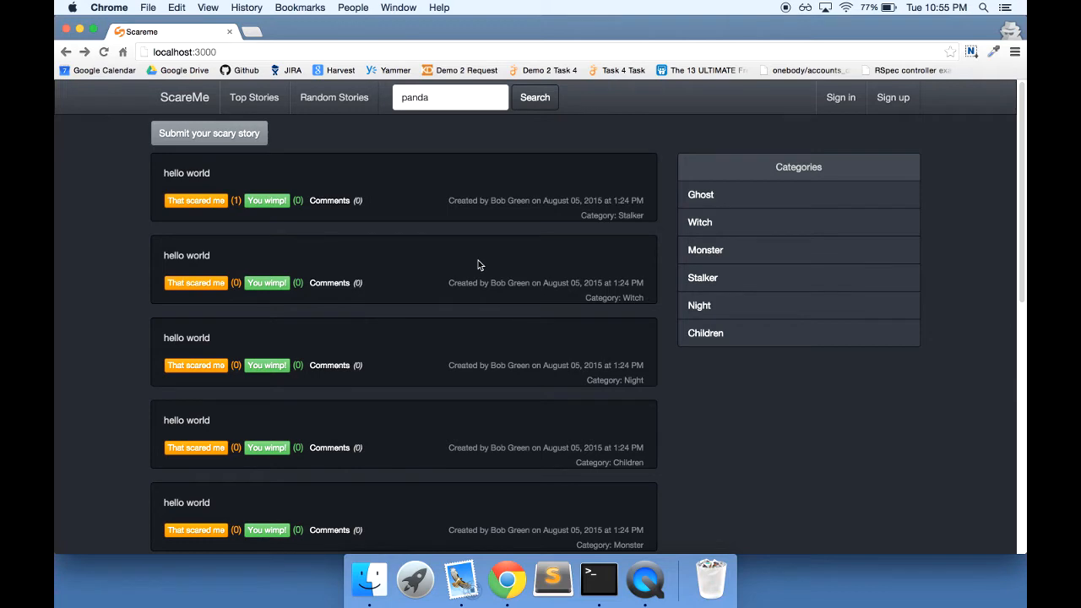
mouse_move(307, 236)
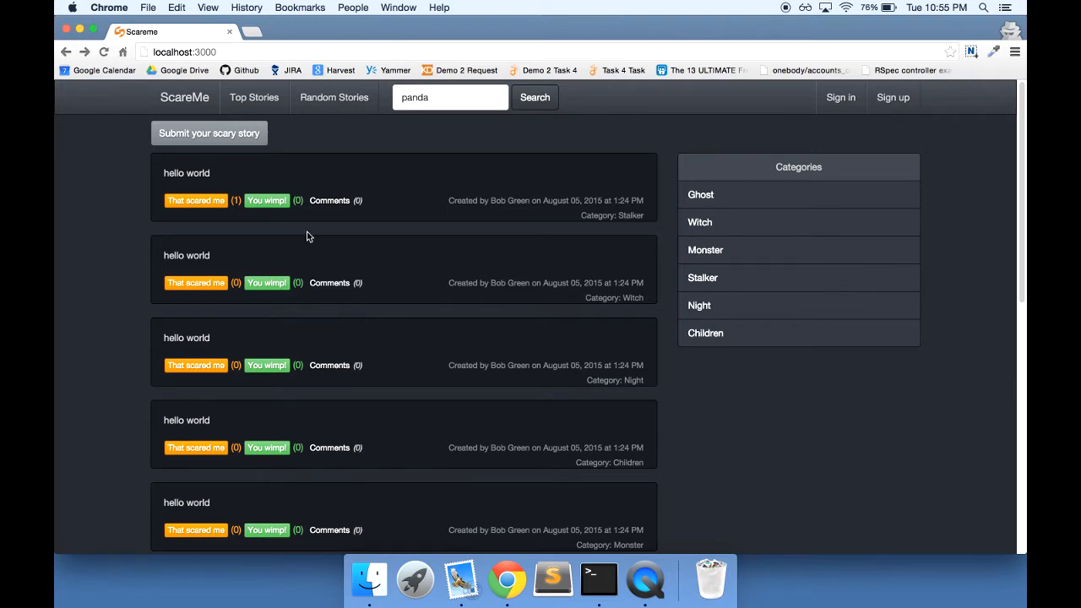
- Scroll down the ScareMe stories list toward the Categories sidebar
scroll(down, 3)
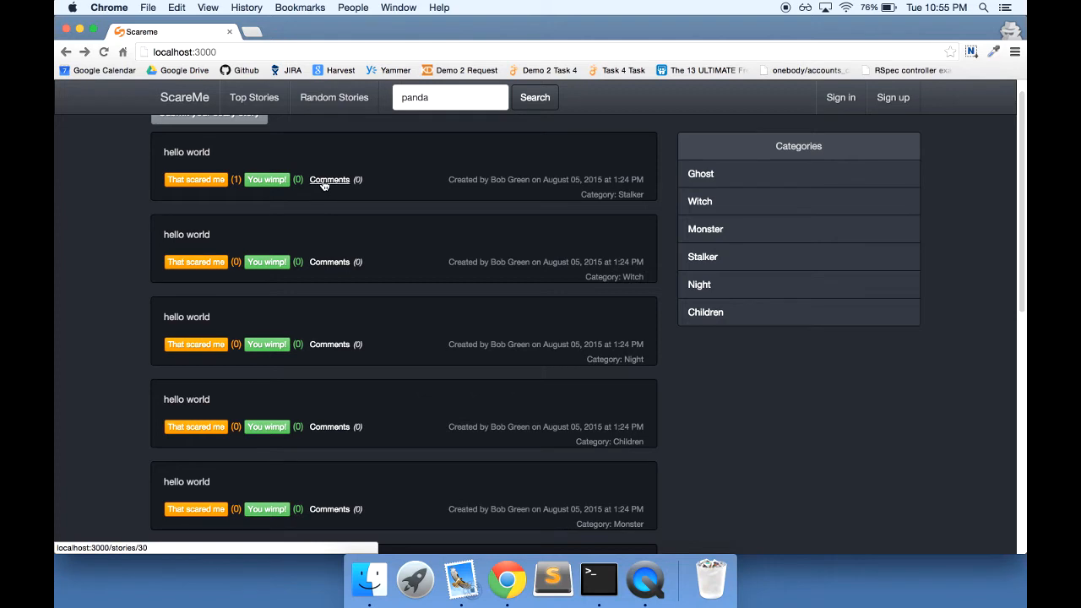
mouse_move(683, 208)
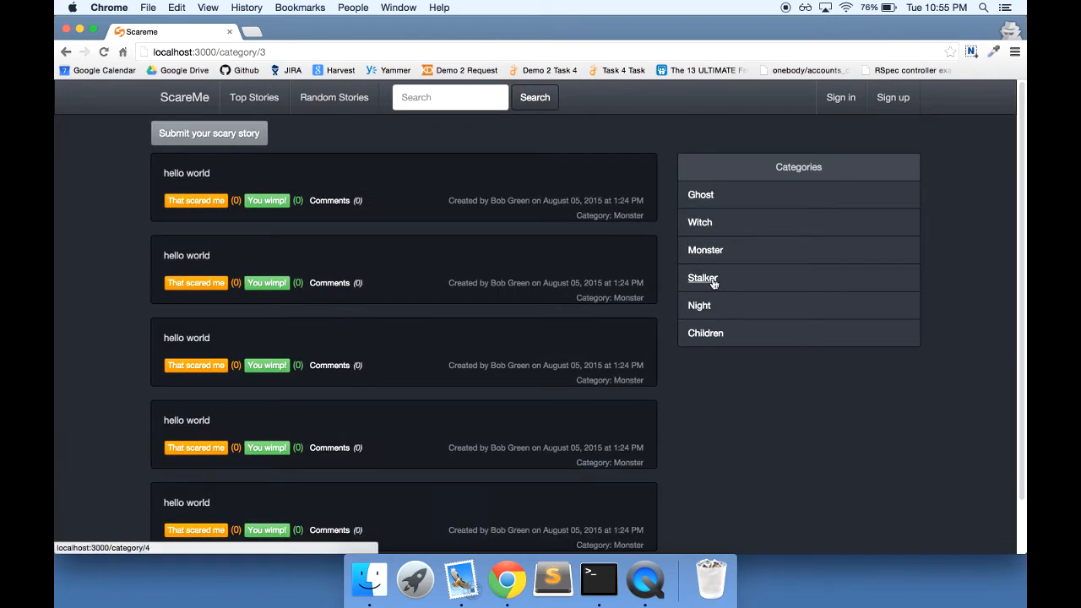
- Filter the stories by the Stalker category, then by Night
click(703, 278)
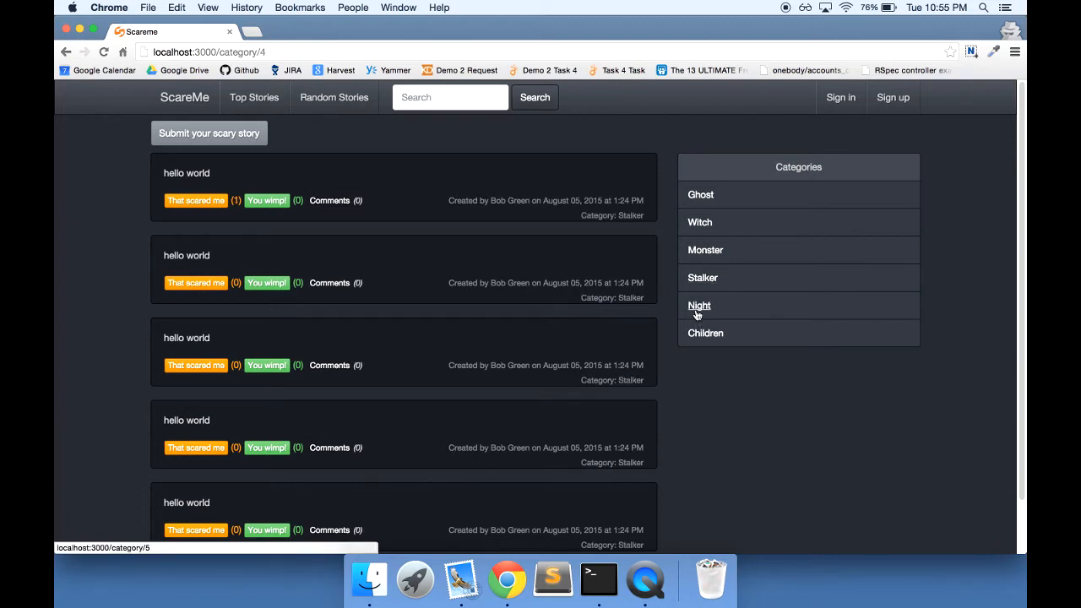
click(706, 333)
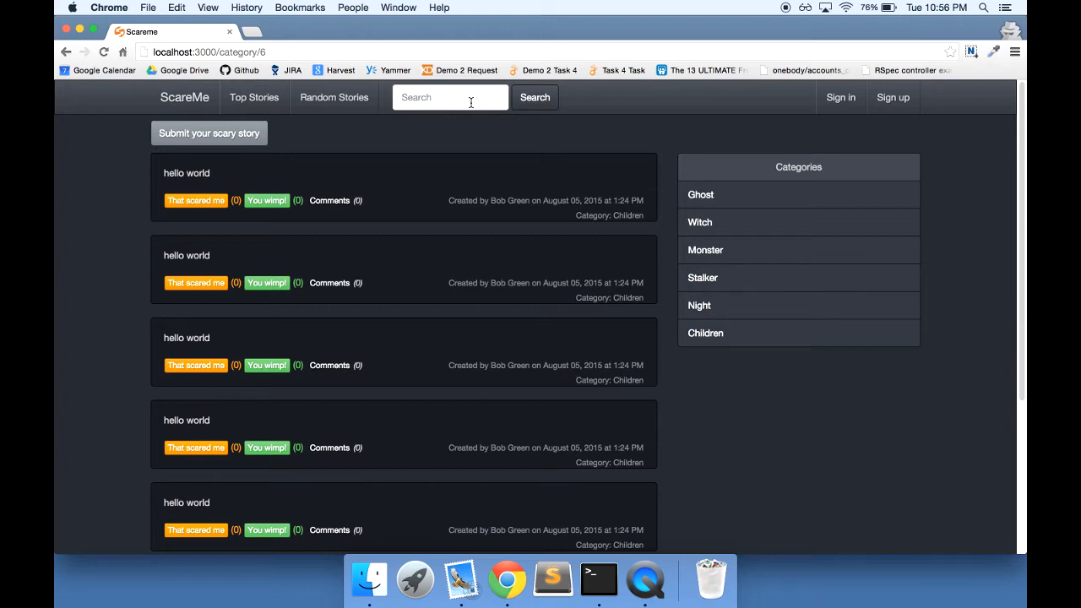
- Submit an empty search to reload all stories and scroll to the pagination bar
click(450, 97)
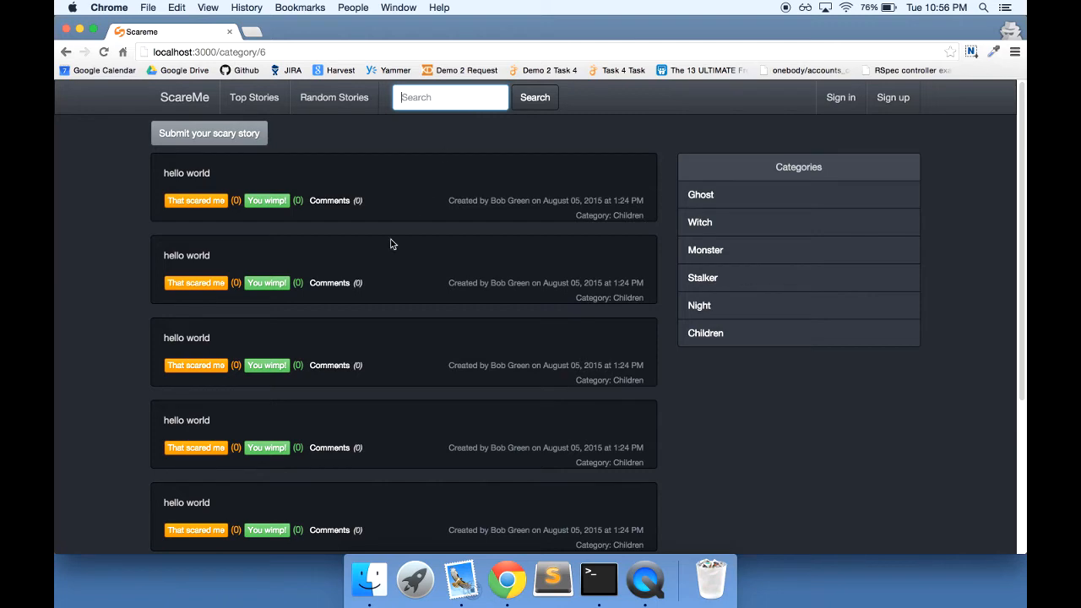
scroll(down, 3)
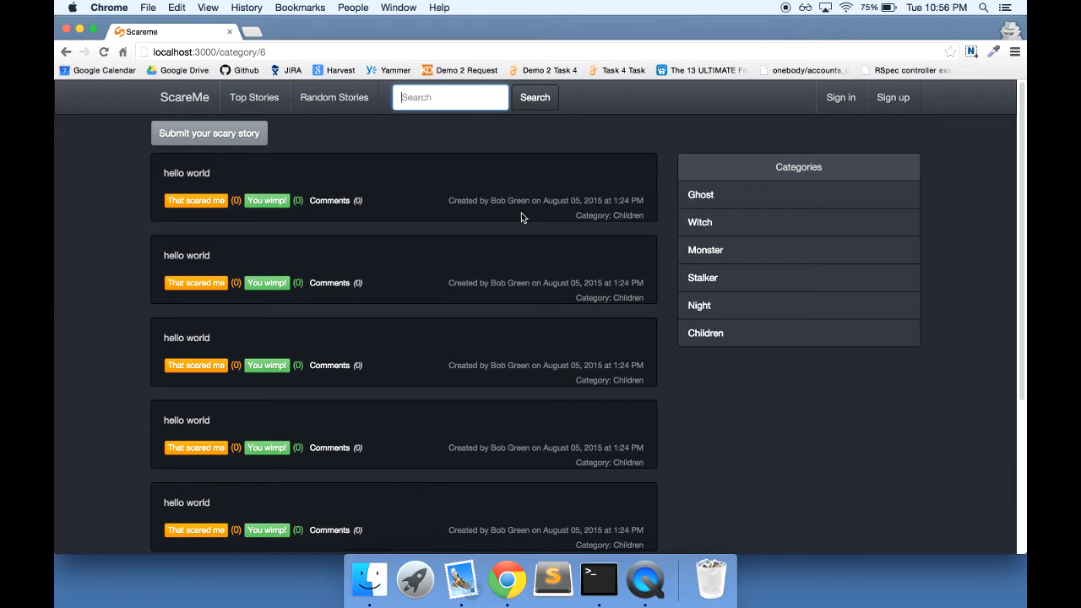
click(462, 97)
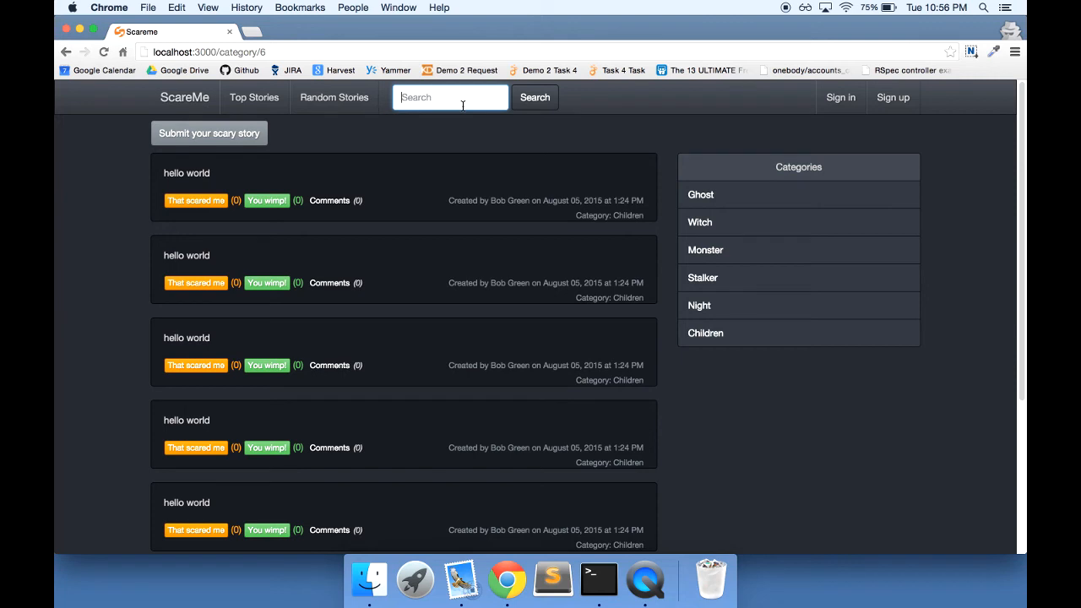
scroll(down, 3)
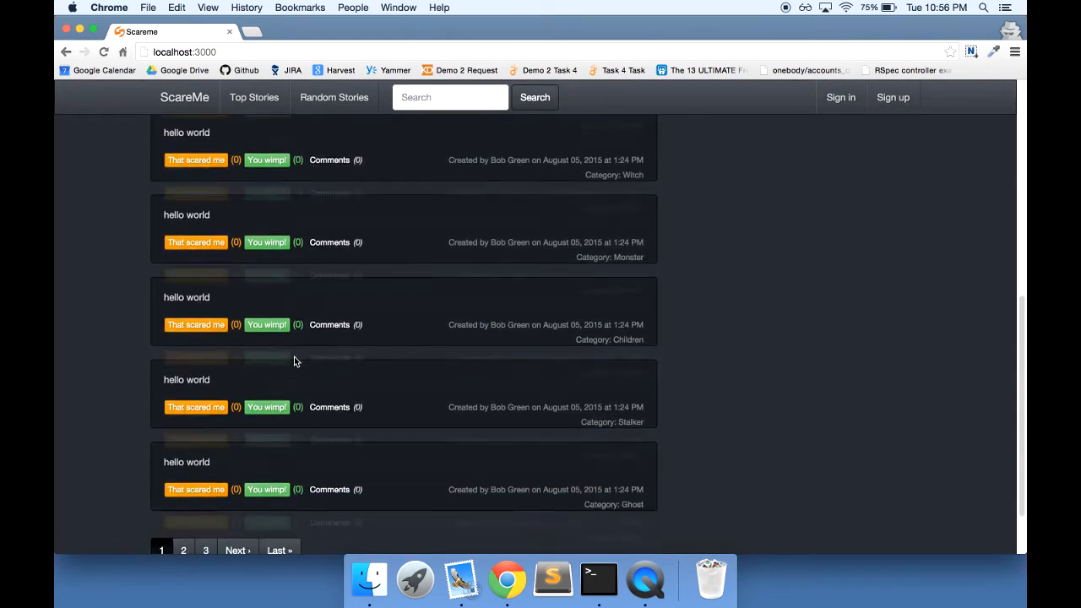
- Open page 2 of the unfiltered stories list, then page 3
click(184, 550)
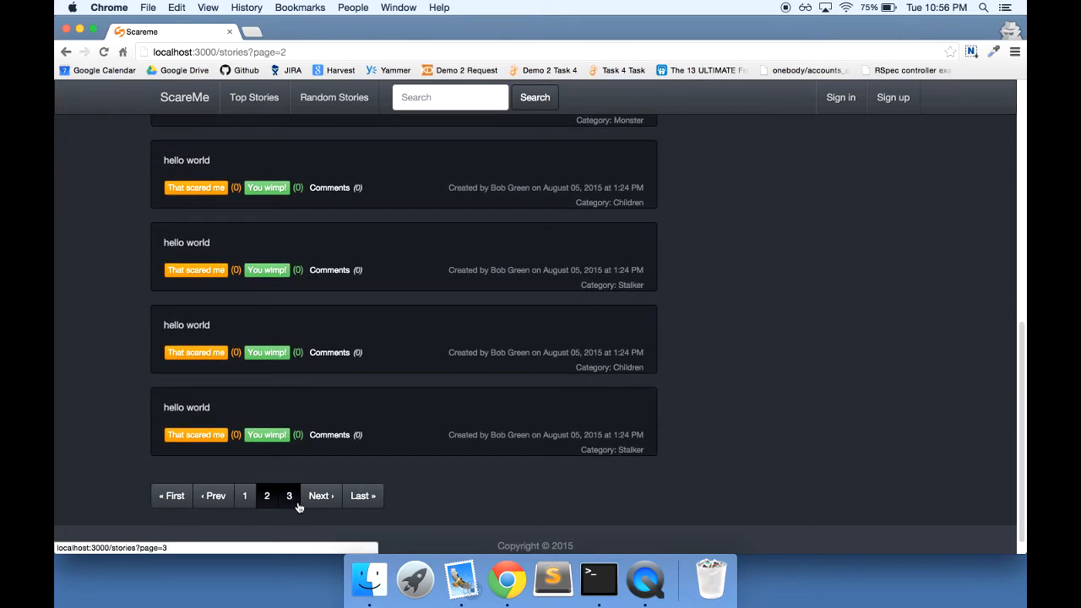
click(289, 496)
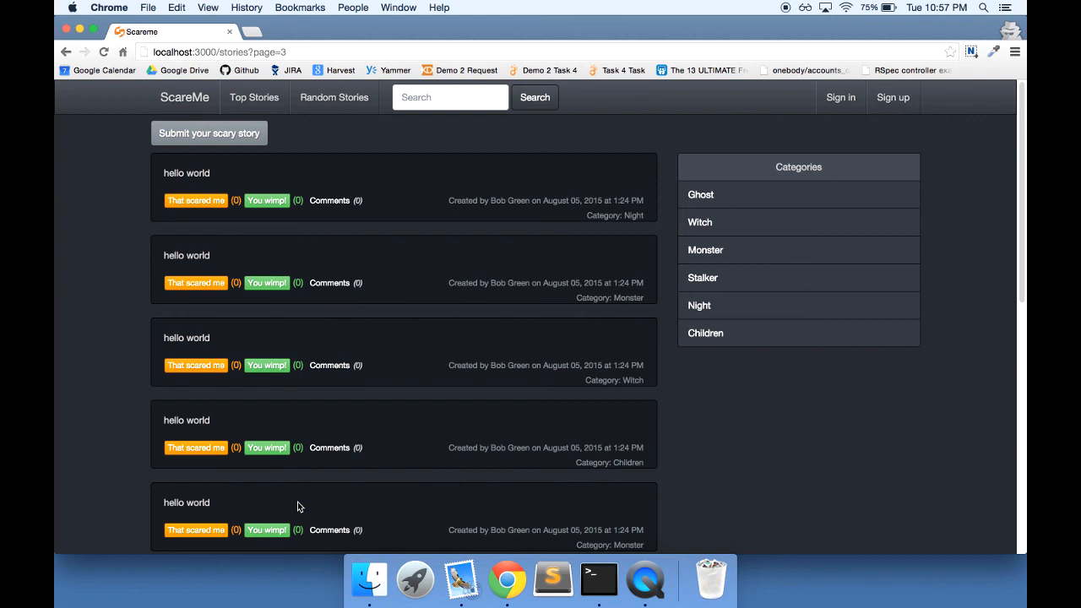
mouse_move(369, 415)
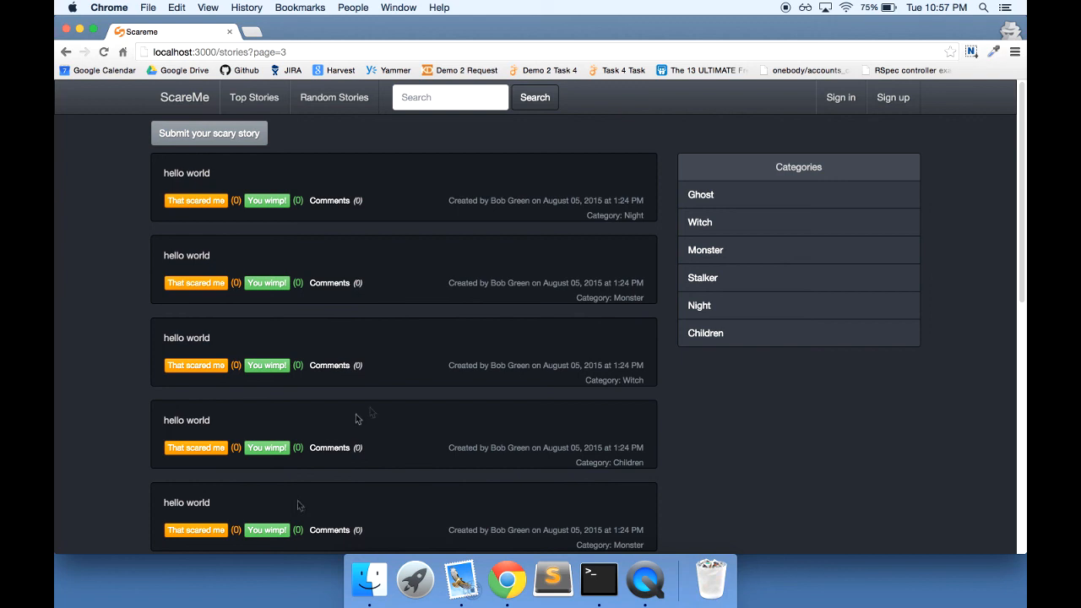
mouse_move(605, 430)
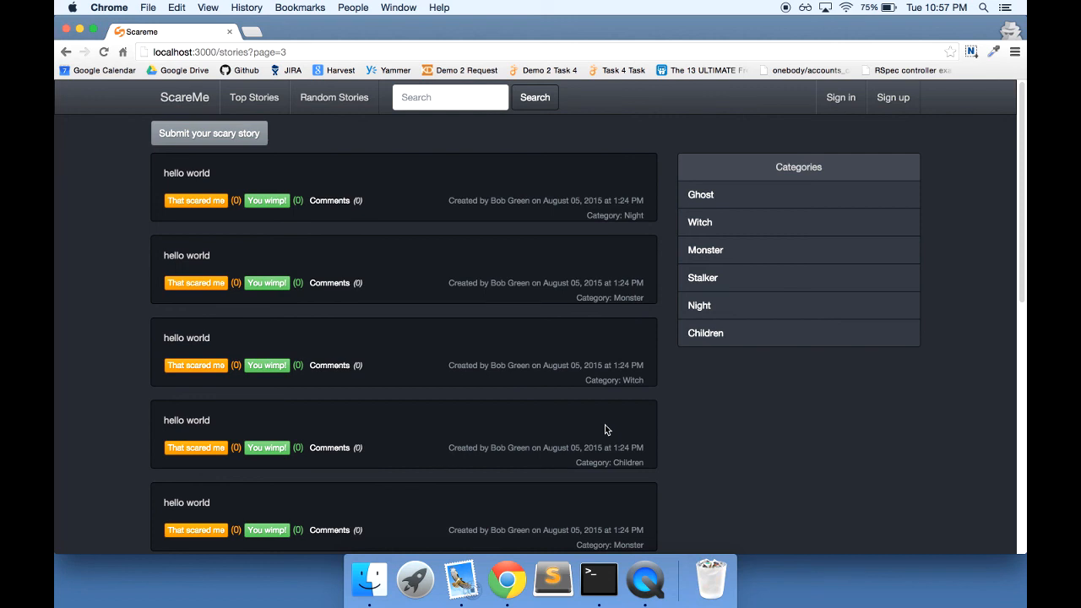